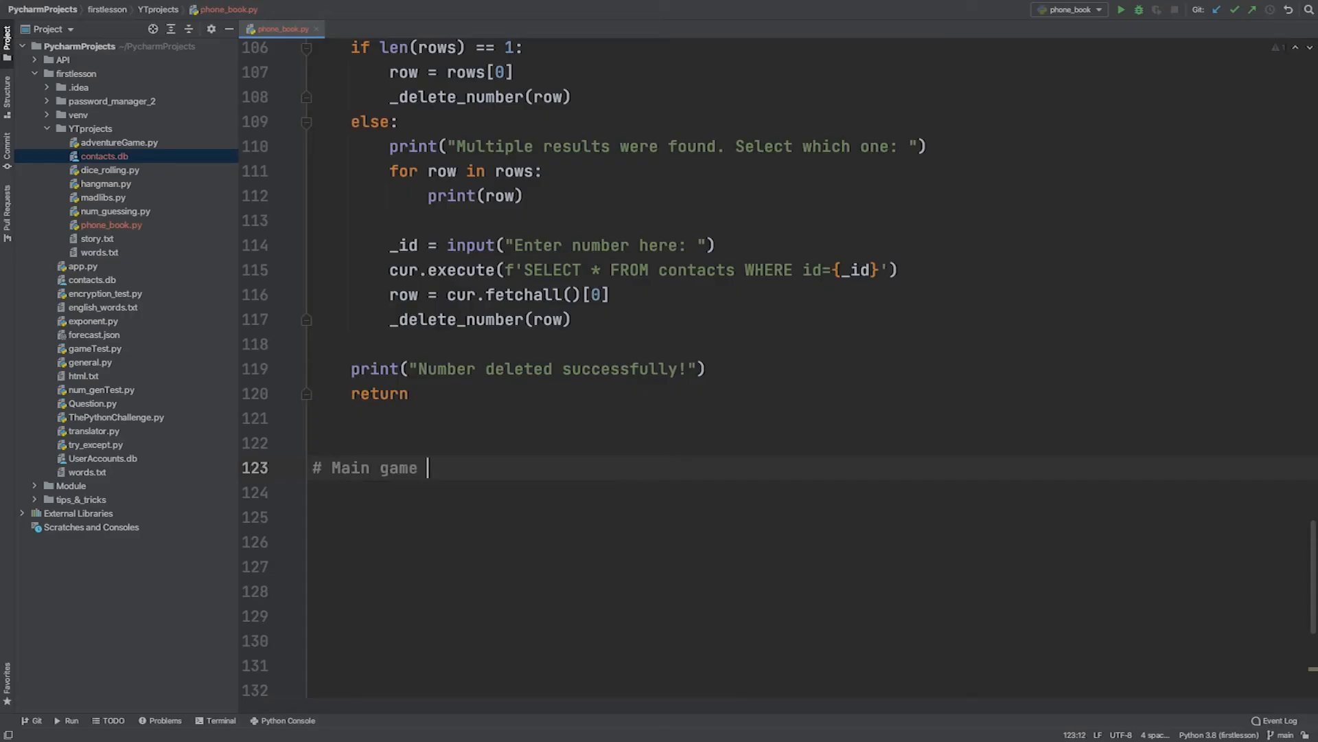
- Write the '# Main logic' comment and an input prompt listing Create (C), Read (R), Update (U), Delete (D) or Quit (Q)
{"action": "type", "text": "logic"}
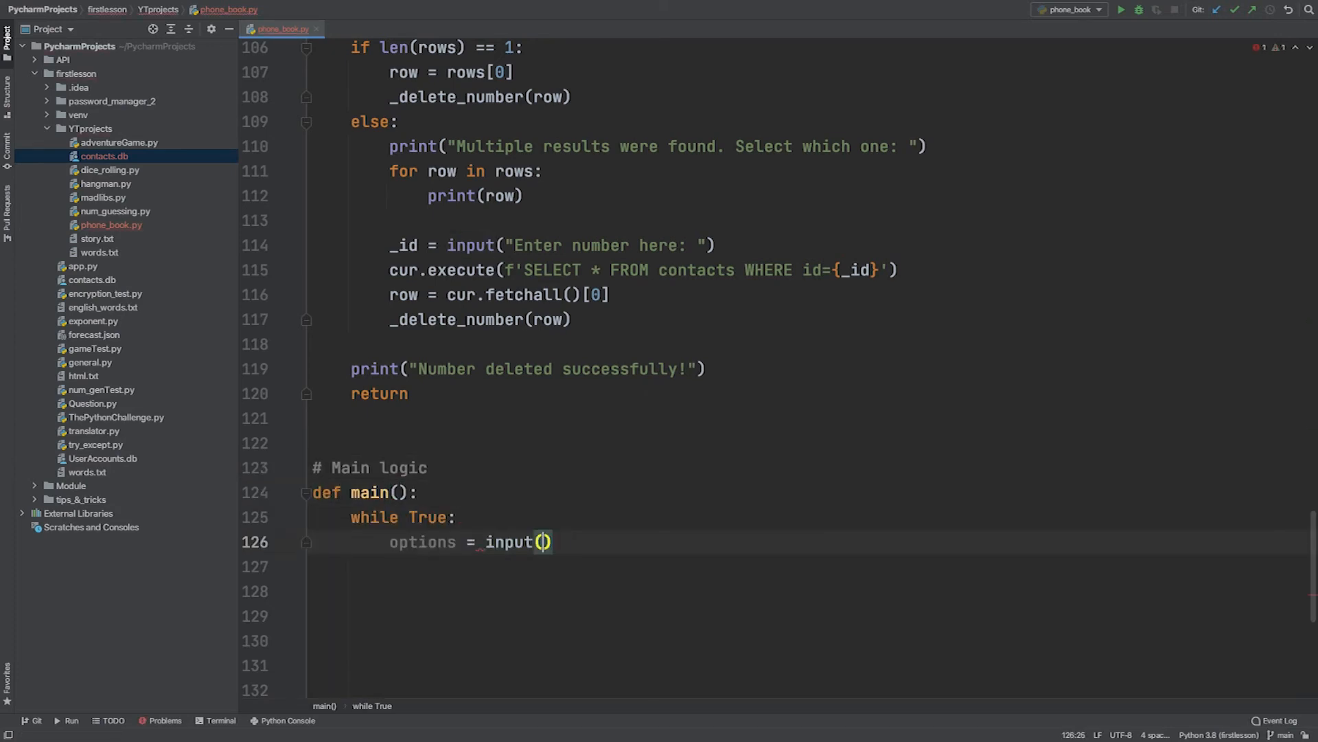
{"action": "type", "text": "\"Select one of the options: Create (C) Read (R) Update (U) \")"}
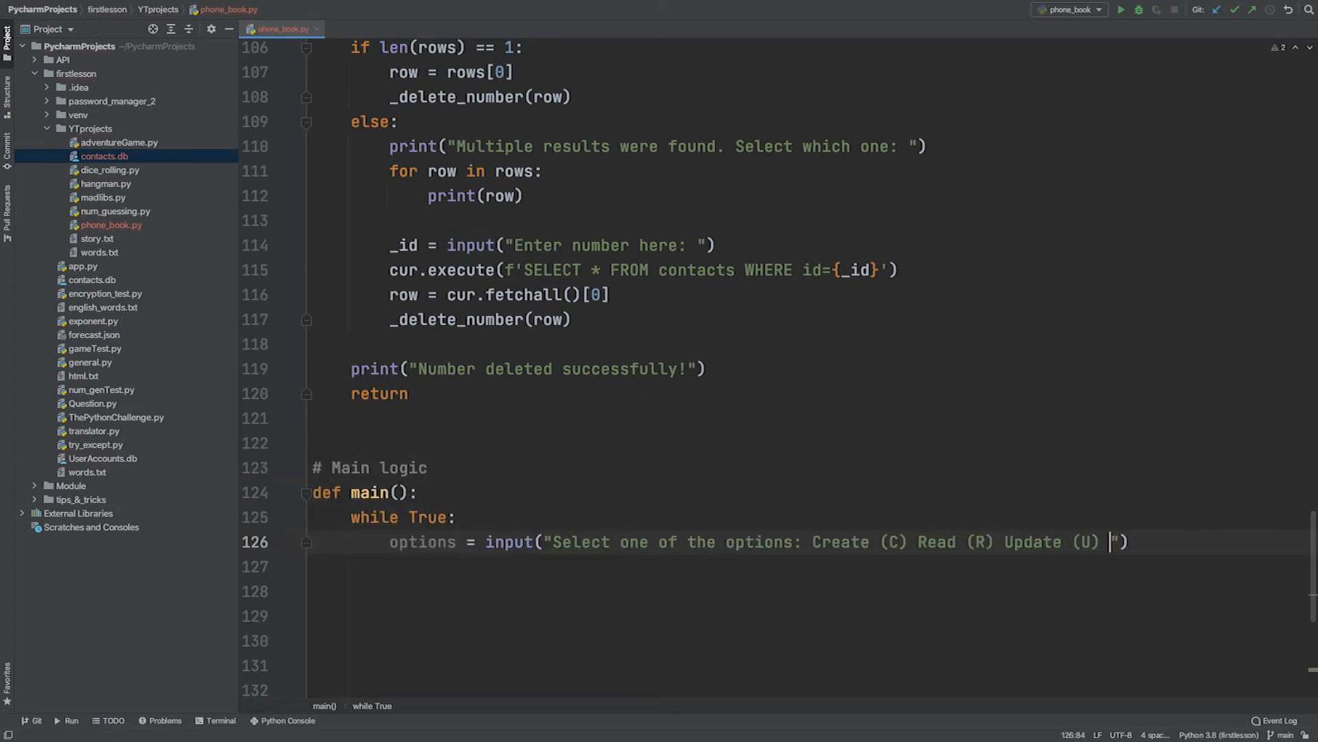
{"action": "type", "text": "Delete (D) or Quit (Q"}
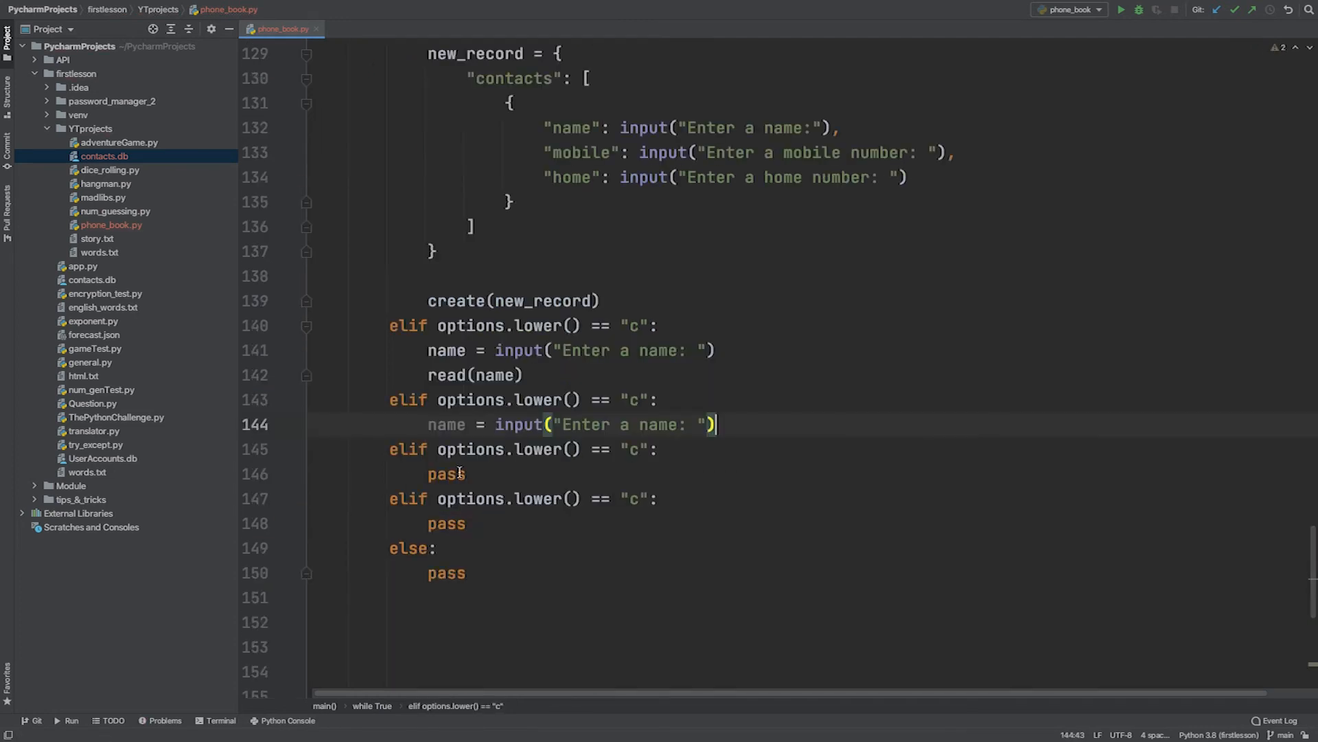
- Finish the 'd' delete branch and the remaining menu dispatch, then run phone_book.py
{"action": "type", "text": "d"}
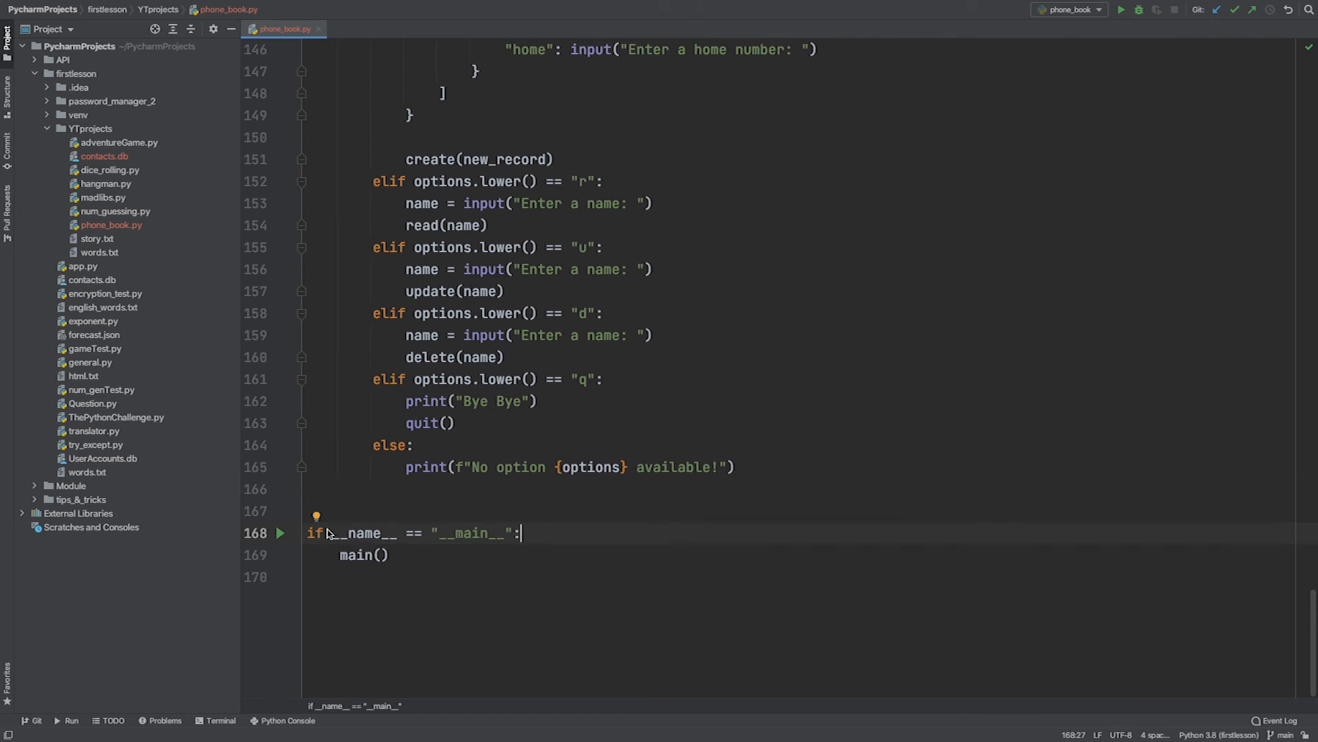
{"action": "left_click", "coordinate": [1121, 9]}
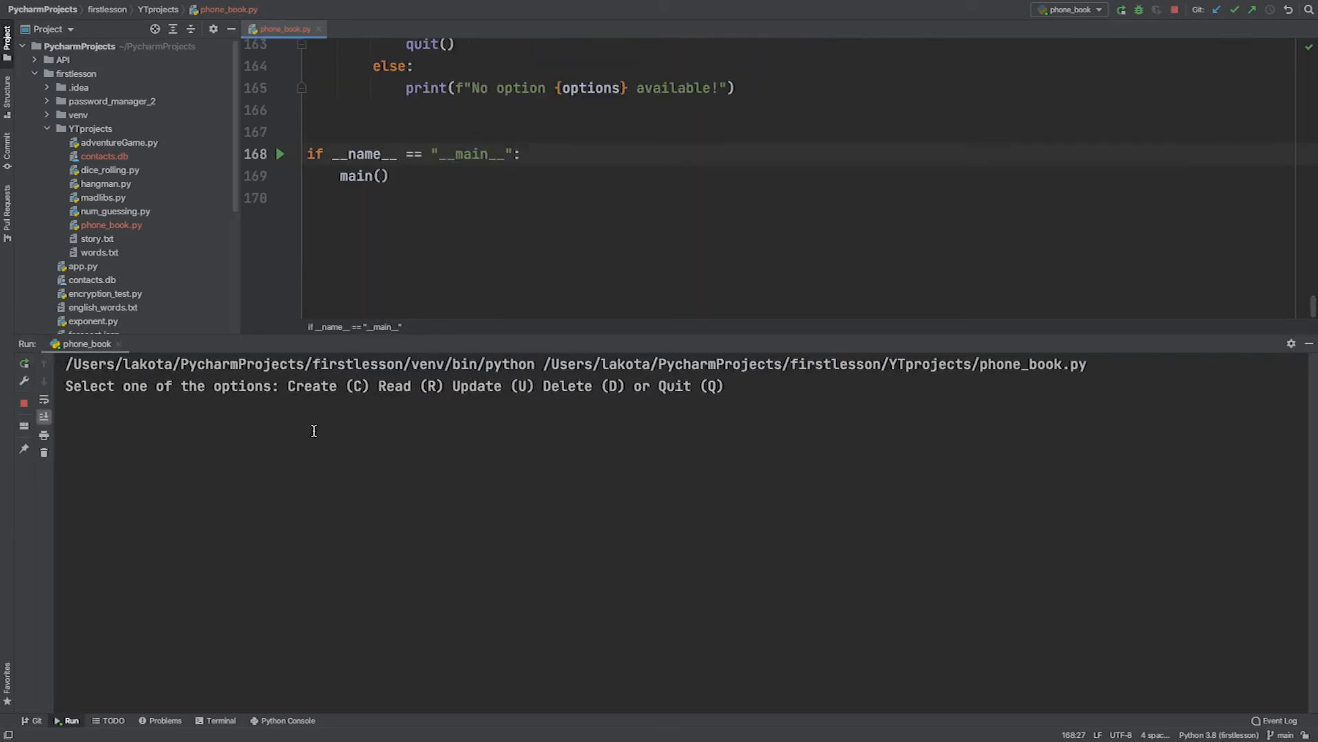
- In the Run console create contact test (mobile 555, home 123) via 'c', then read it back with 'r' and 'test'
{"action": "type", "text": "c"}
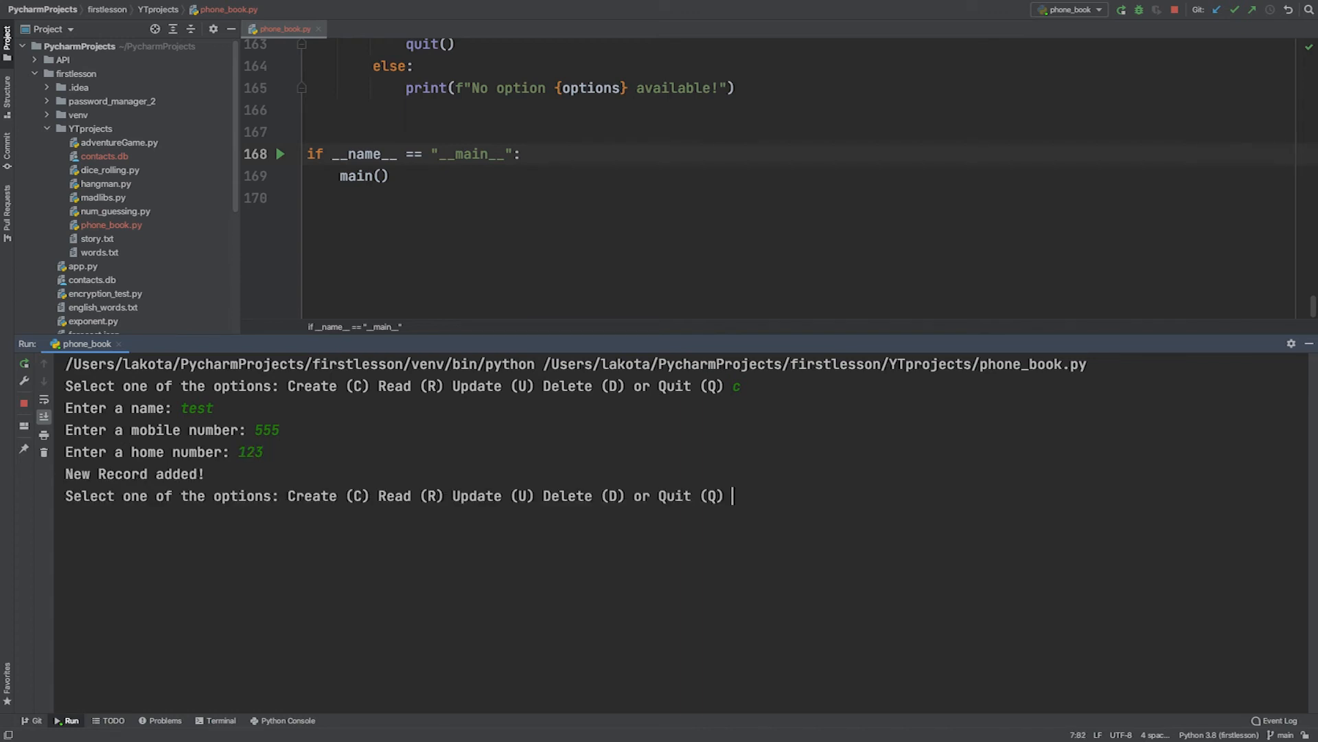
{"action": "type", "text": "r"}
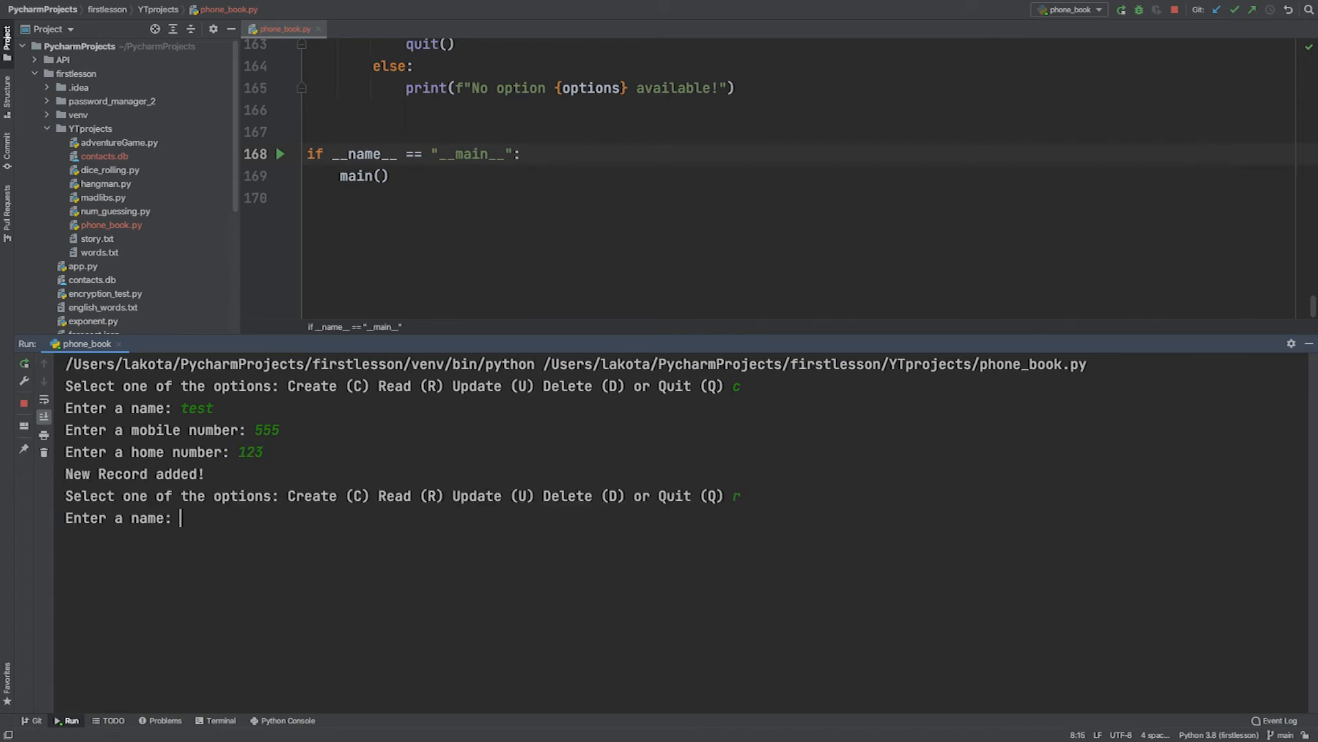
{"action": "type", "text": "test"}
{"action": "type", "text": "u"}
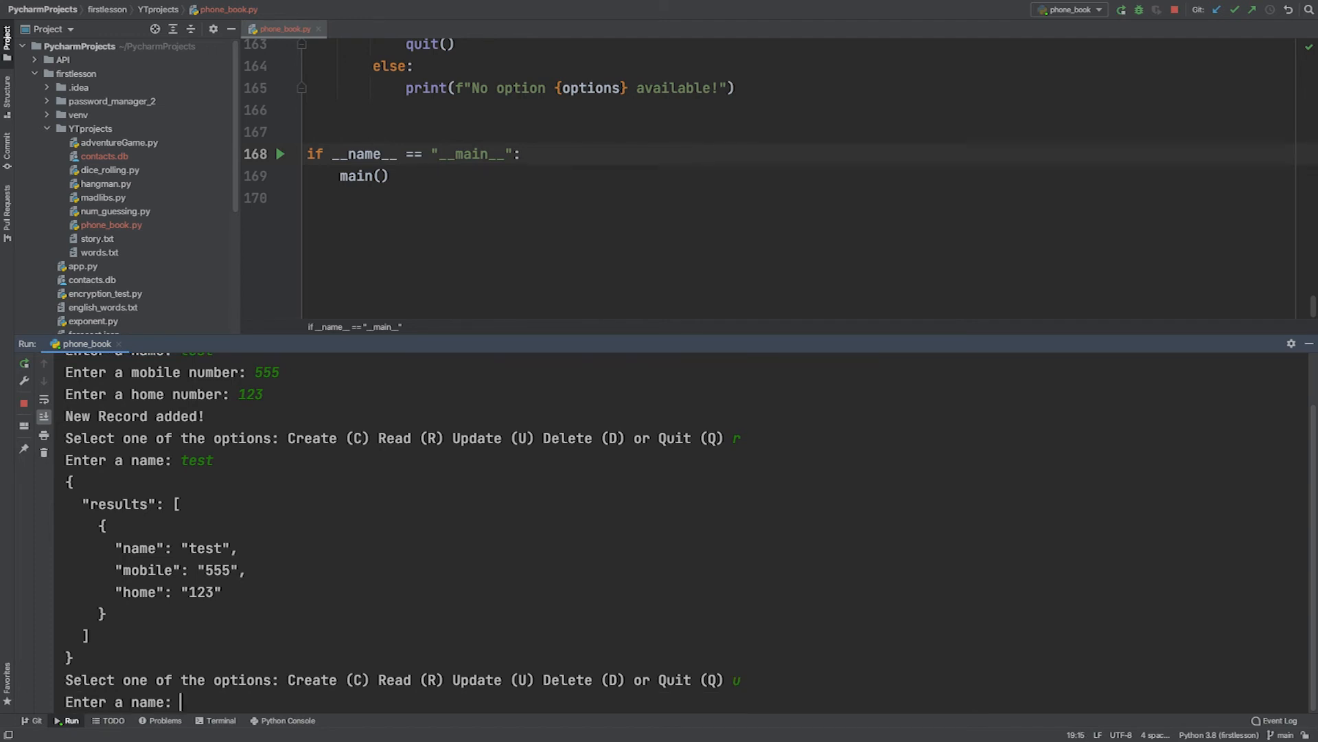
- Update contact test's mobile to 444, leaving home unchanged
{"action": "type", "text": "test"}
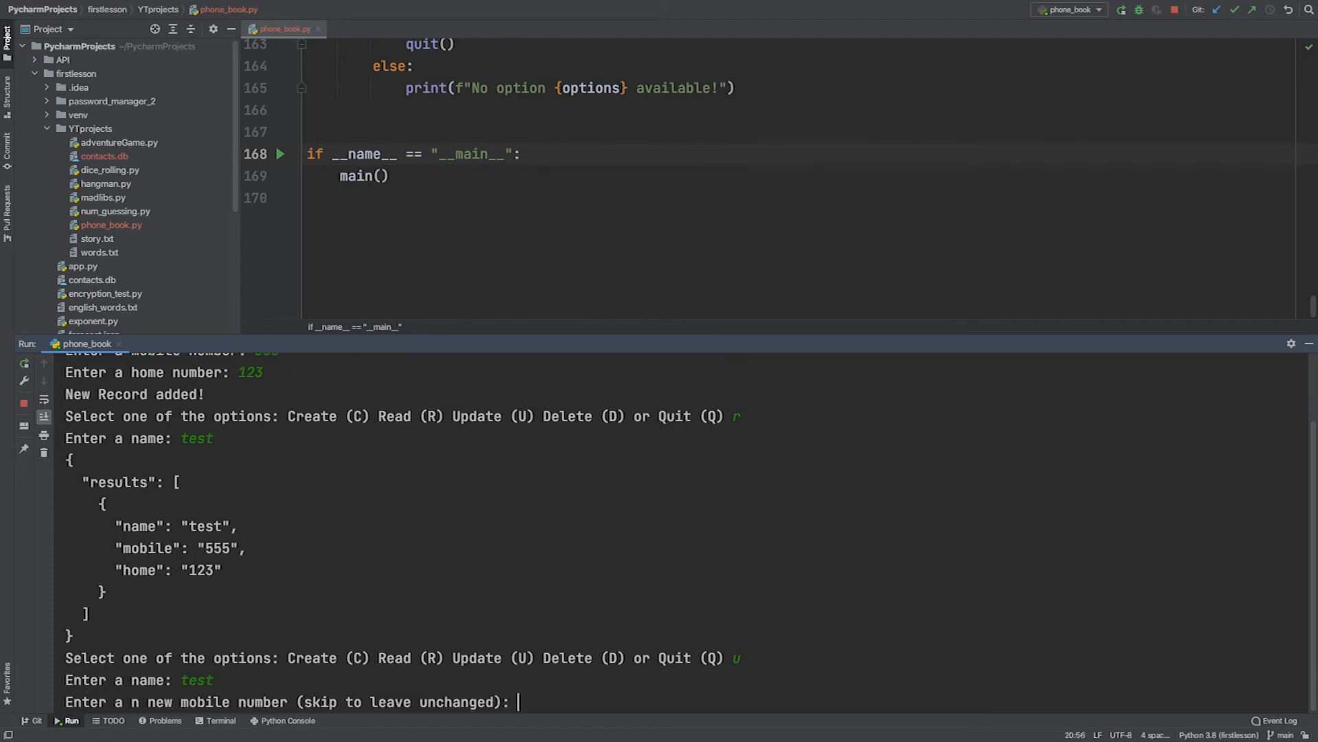
{"action": "type", "text": "444"}
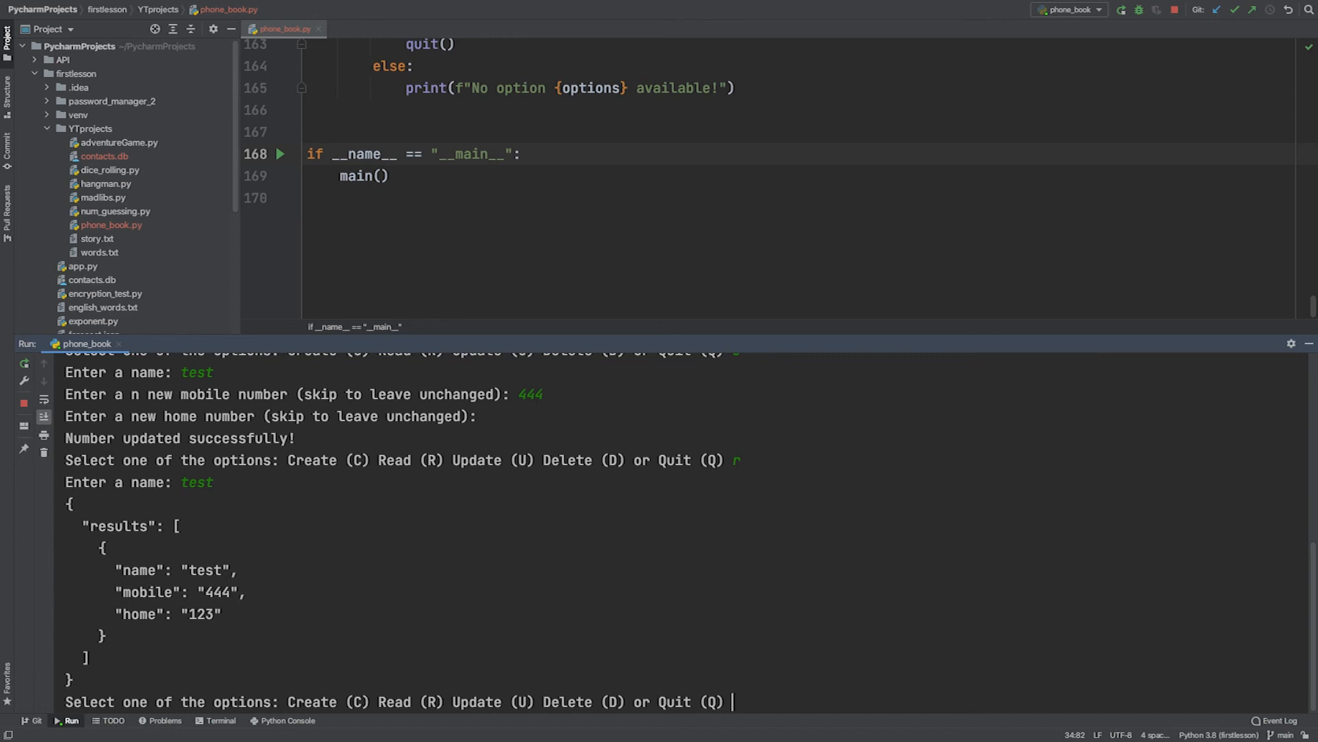
- Delete contact test with 'd', then start another read with 'r'
{"action": "type", "text": "d"}
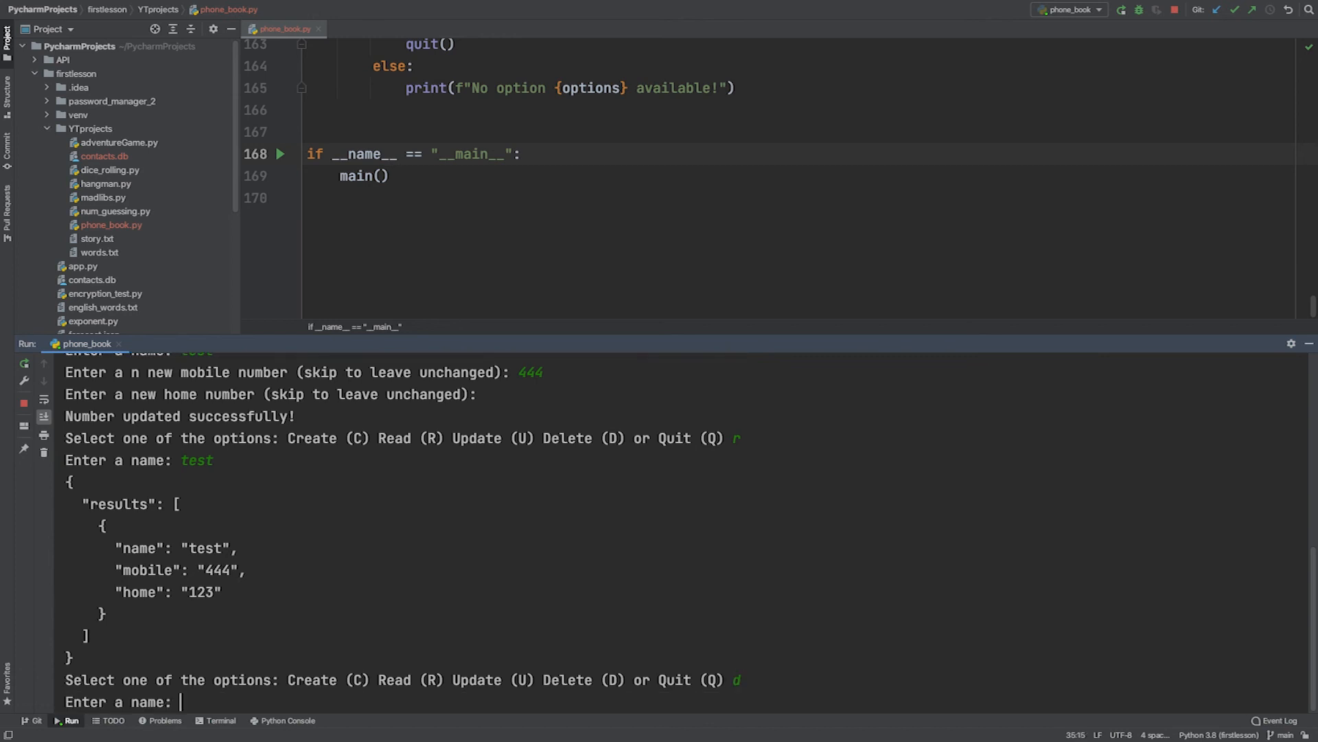
{"action": "type", "text": "test"}
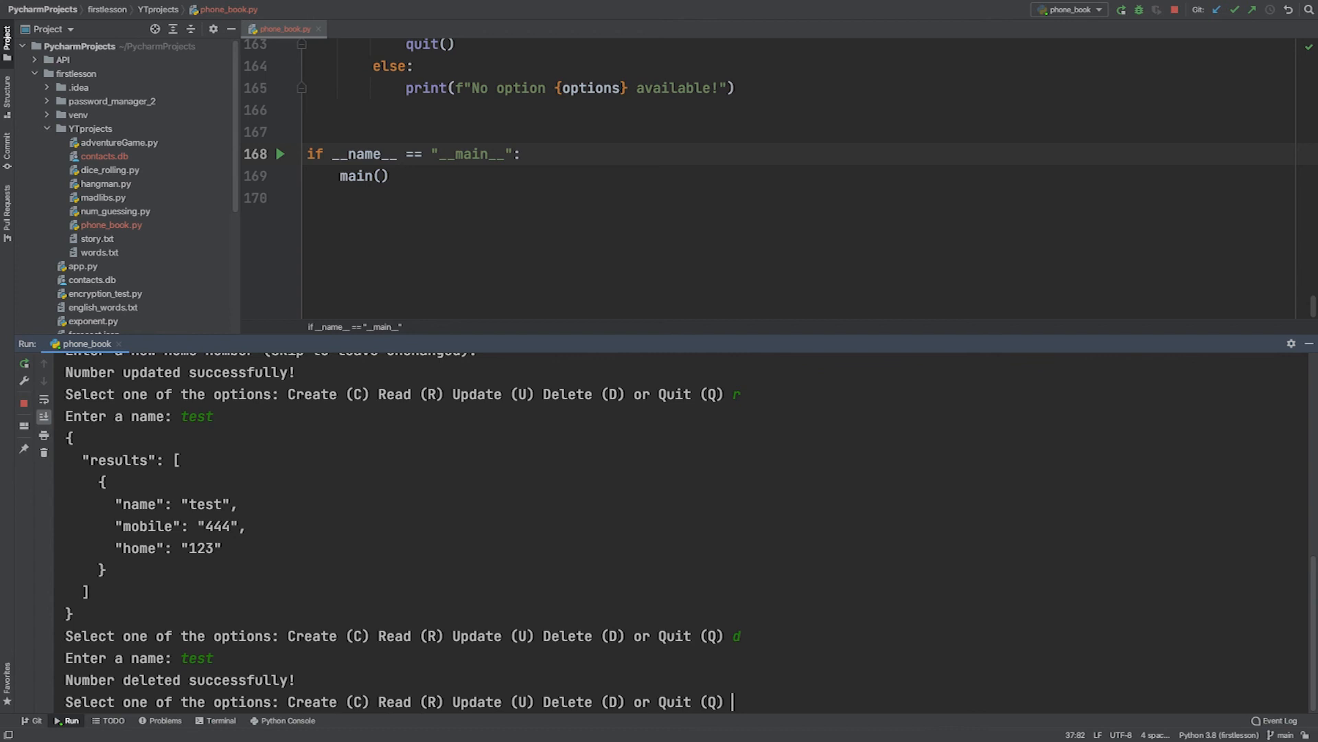
{"action": "type", "text": "r"}
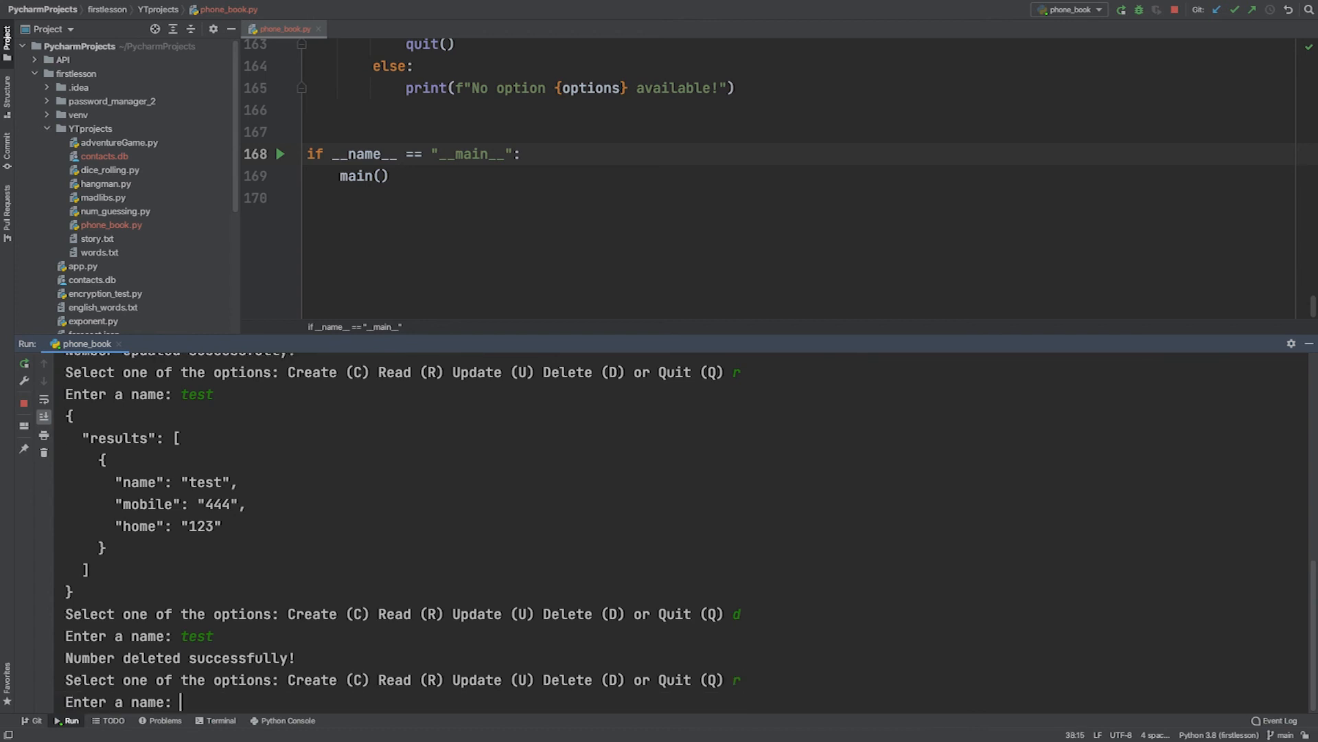